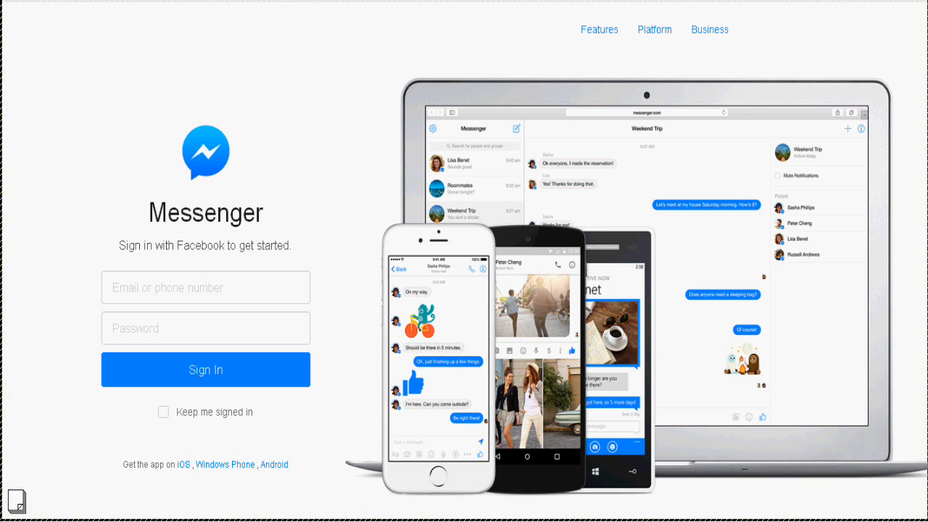
# - Scroll past the Get apps section to the 'Texting and so much more' and 'Conversations come to life' showcases
pyautogui.scroll(-3)
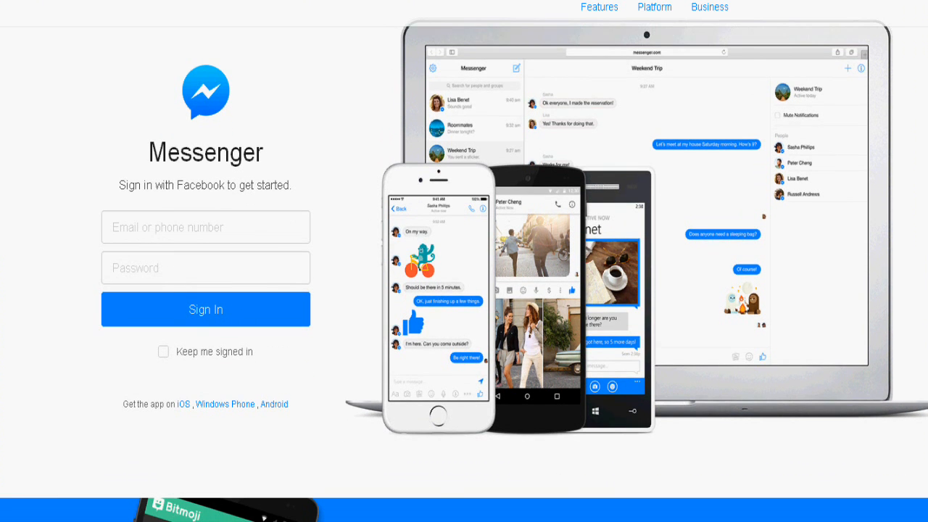
pyautogui.scroll(-3)
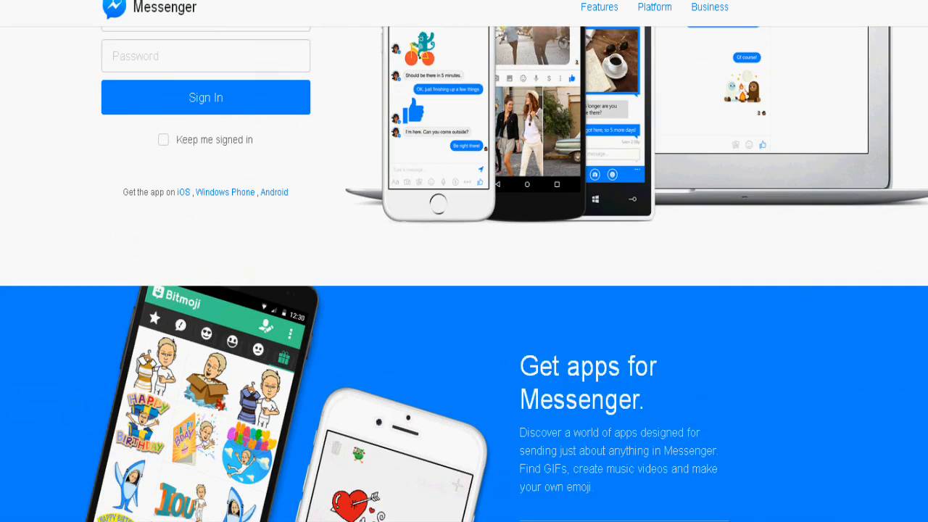
pyautogui.scroll(-3)
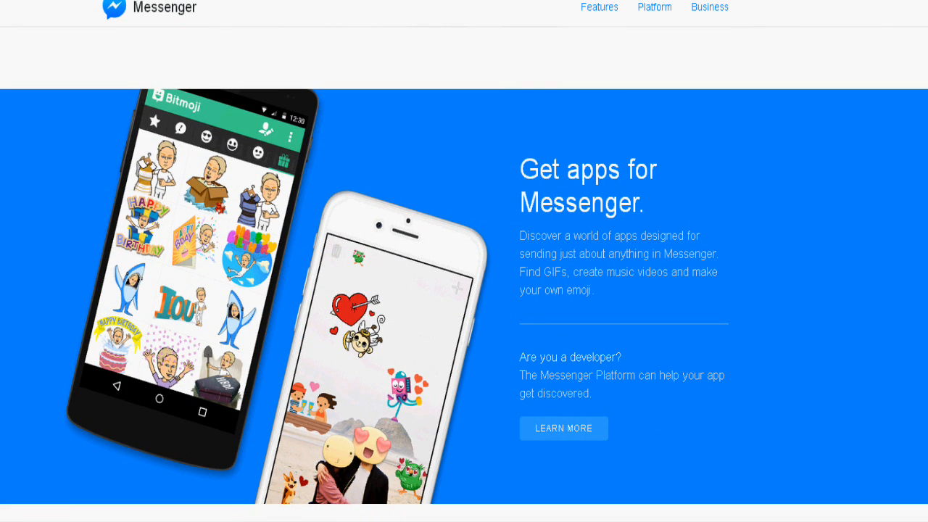
pyautogui.scroll(-3)
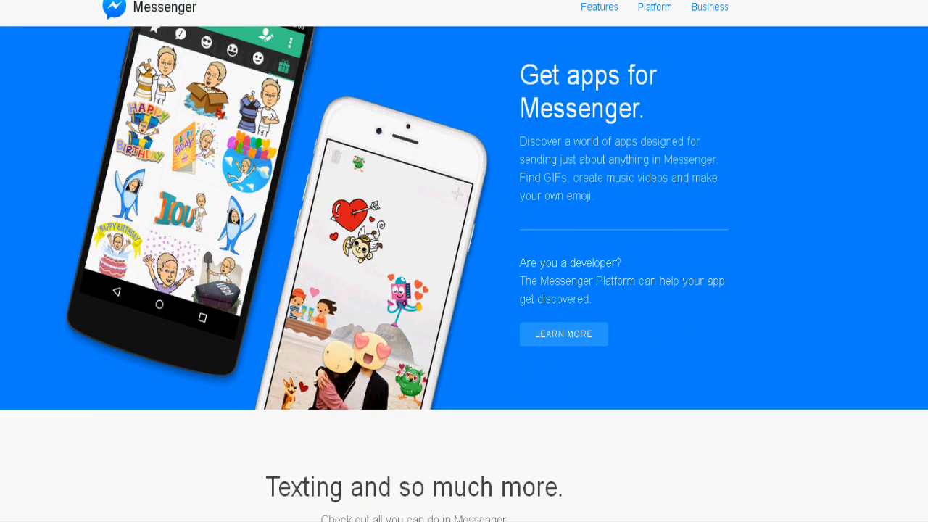
pyautogui.scroll(-3)
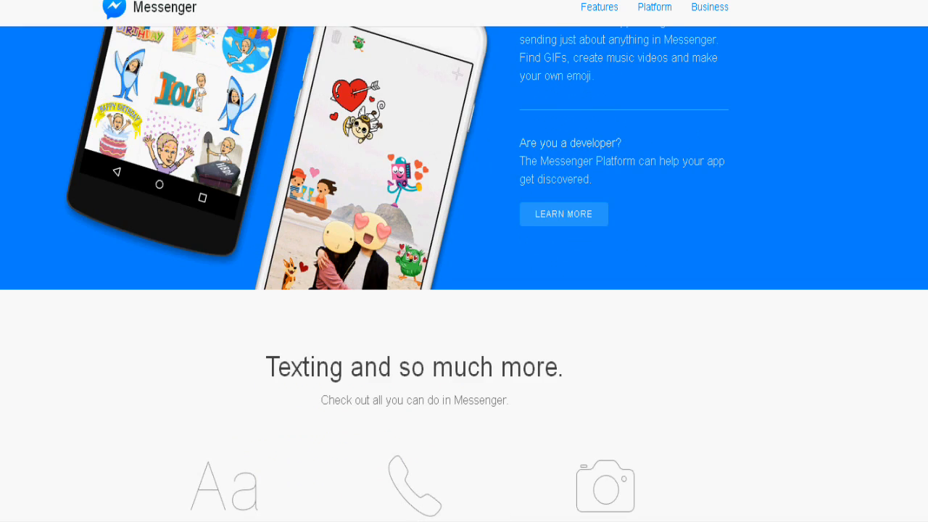
pyautogui.scroll(-3)
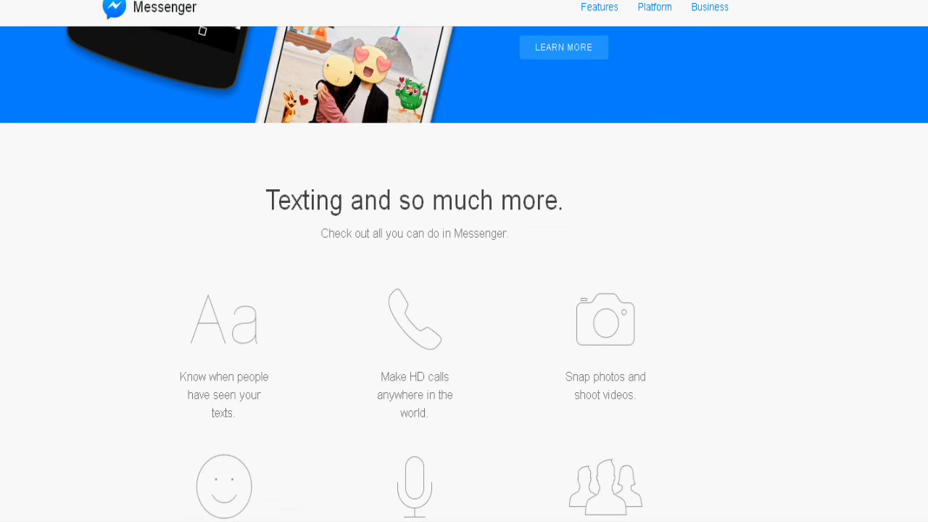
pyautogui.scroll(-3)
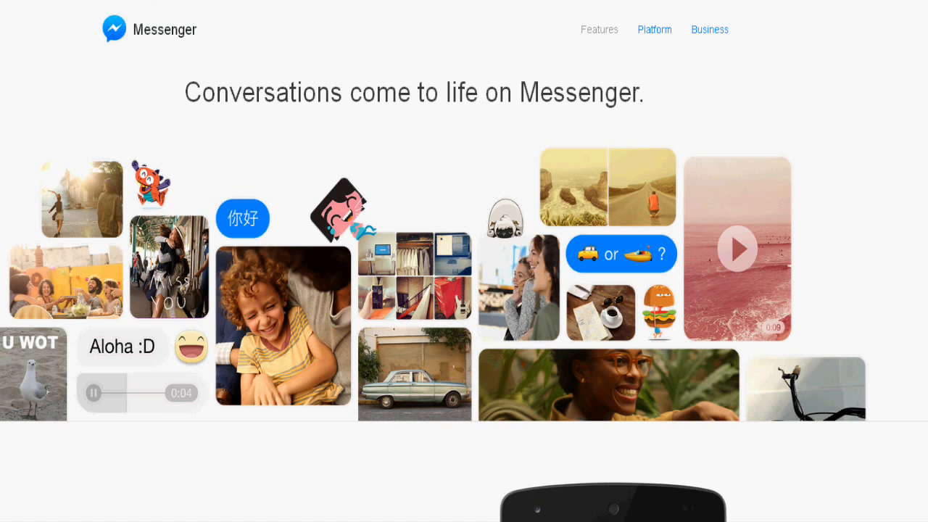
# - Scroll through the delivered-messages and HD calls sections, then return to sign-in via the Messenger logo
pyautogui.scroll(-3)
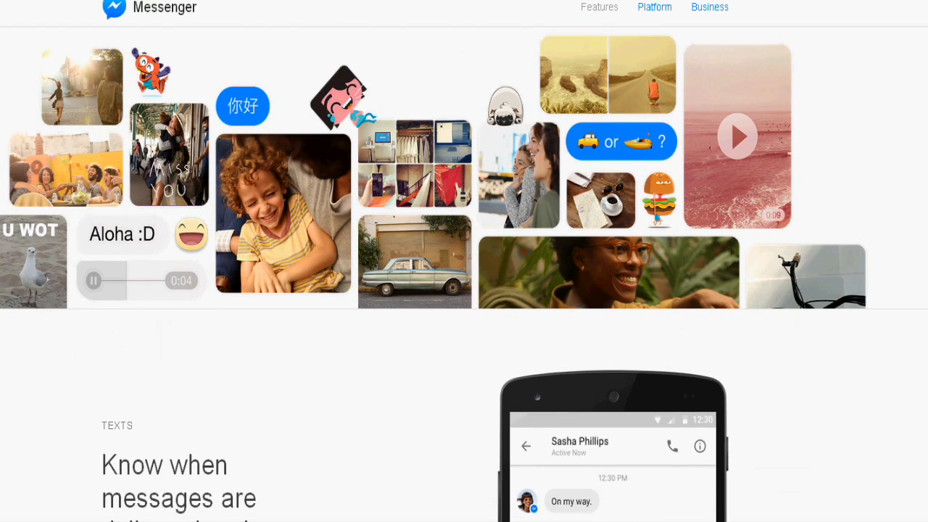
pyautogui.scroll(-3)
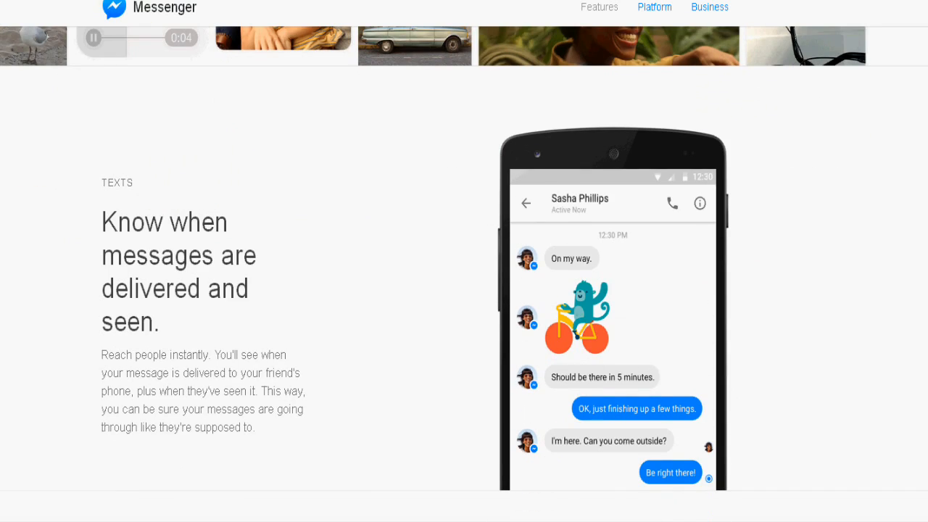
pyautogui.scroll(-3)
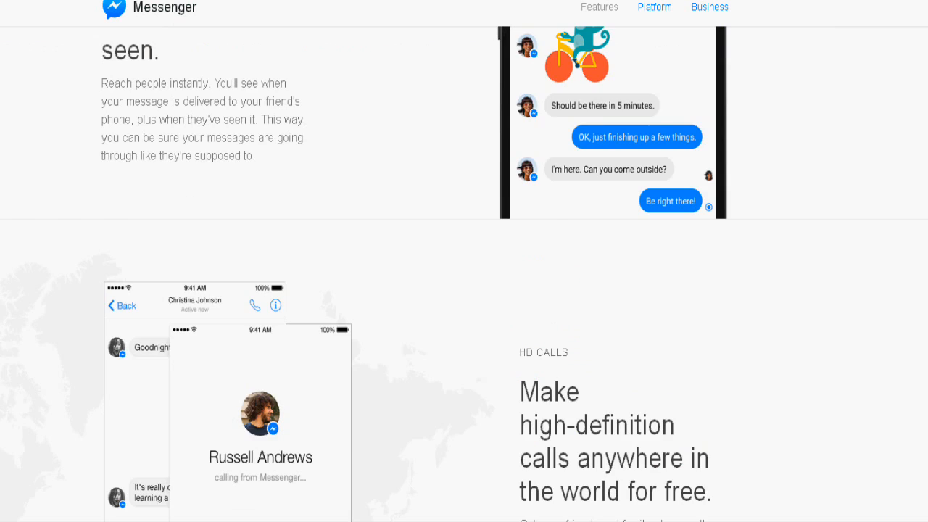
pyautogui.scroll(-3)
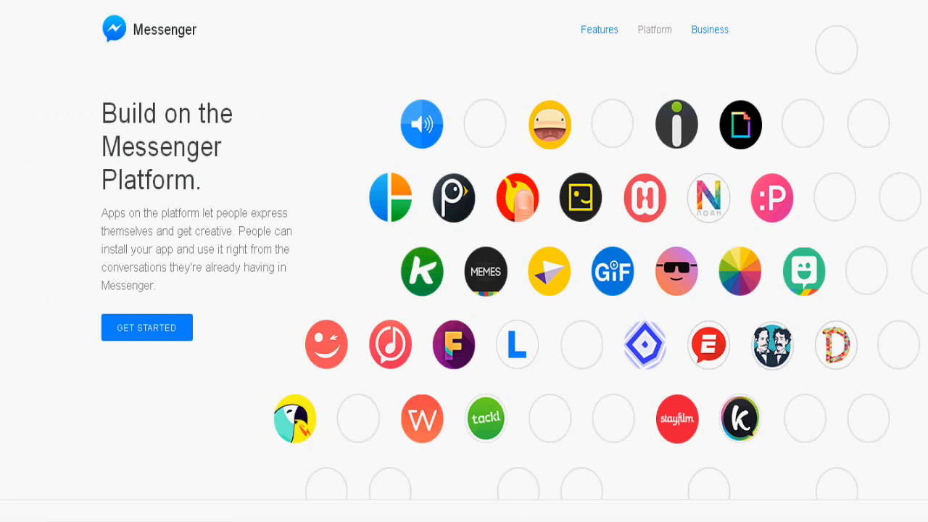
pyautogui.click(654, 29)
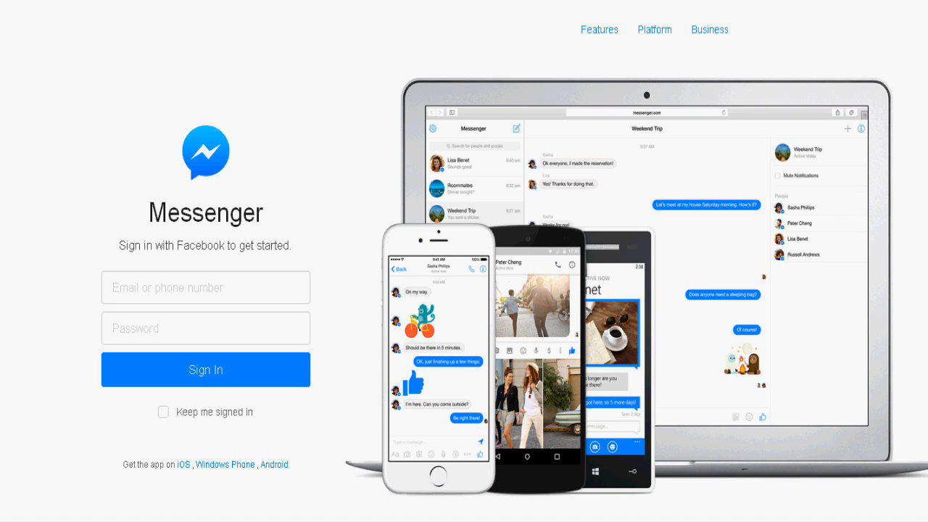
# - Scroll below the sign-in form to the 'Get apps for Messenger' section
pyautogui.scroll(-3)
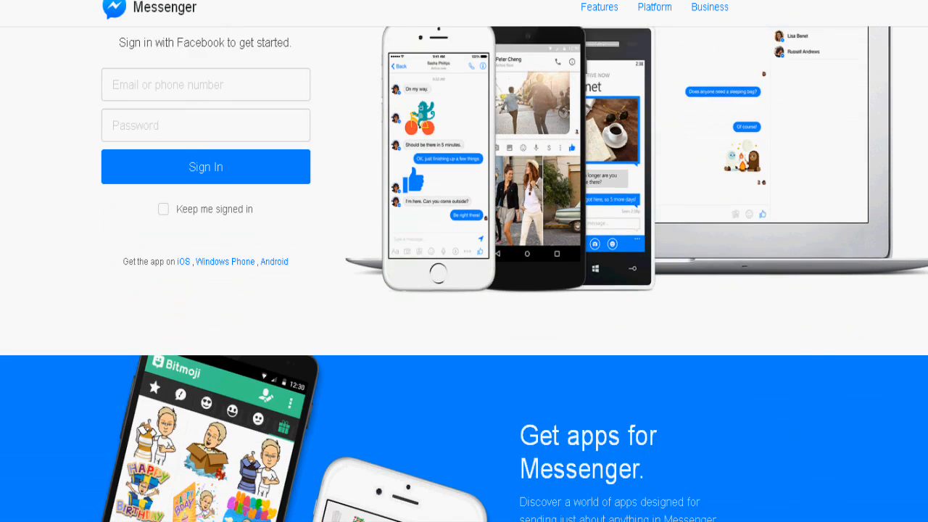
pyautogui.scroll(-3)
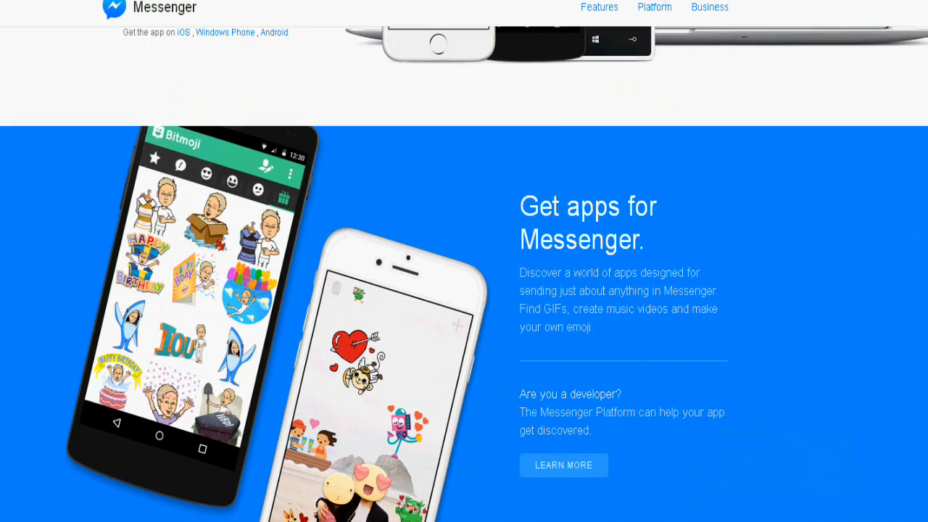